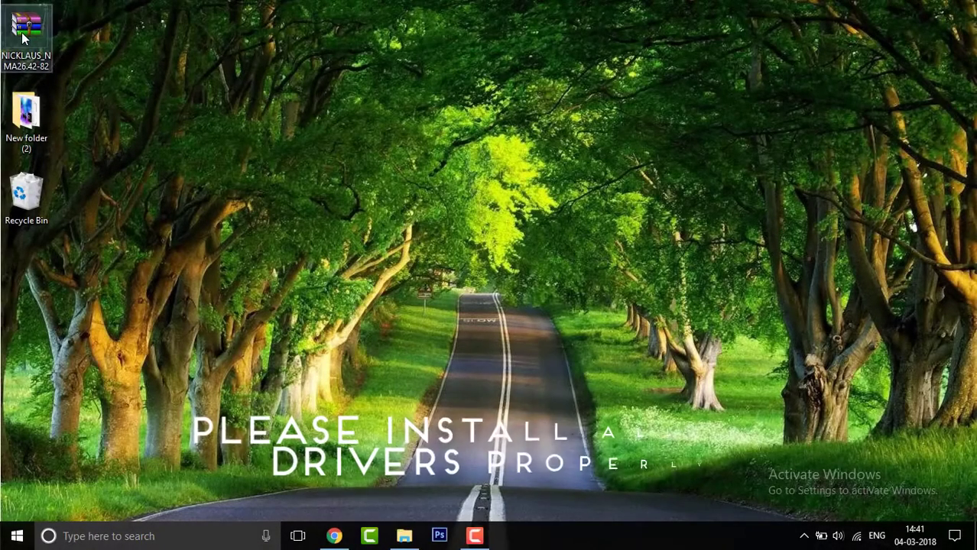
- Extract both folders from the NICKLAUS_NMA26.42-82.zip archive to the desktop with WinRAR
double_click(26, 27)
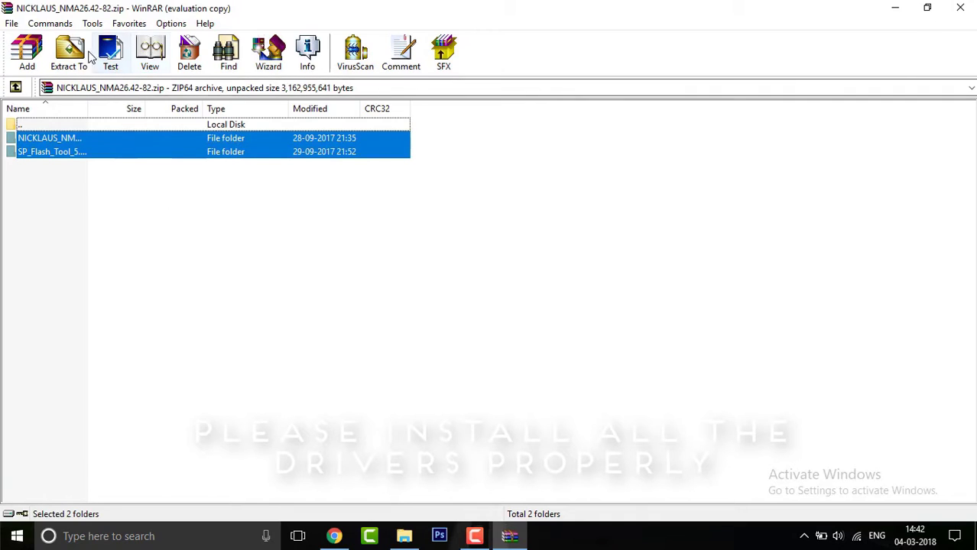
click(69, 52)
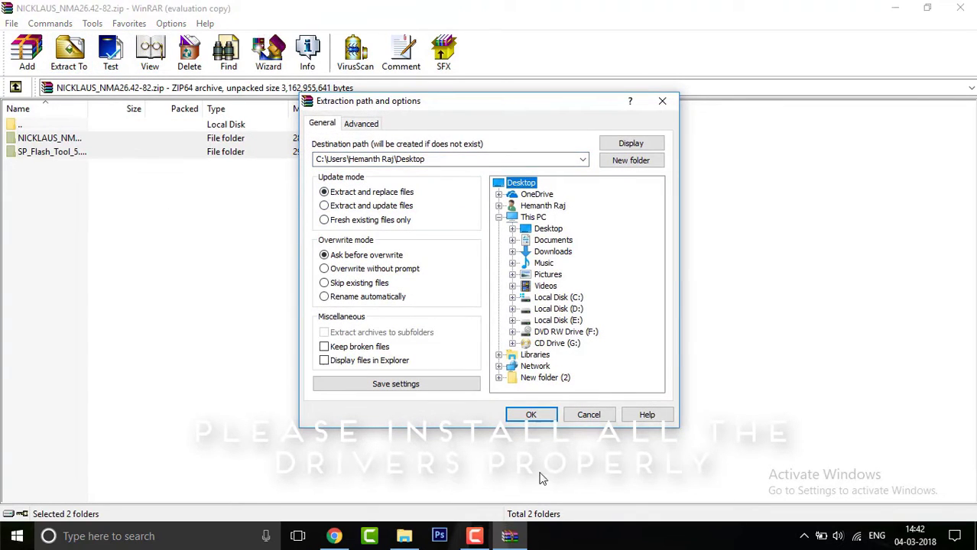
click(531, 415)
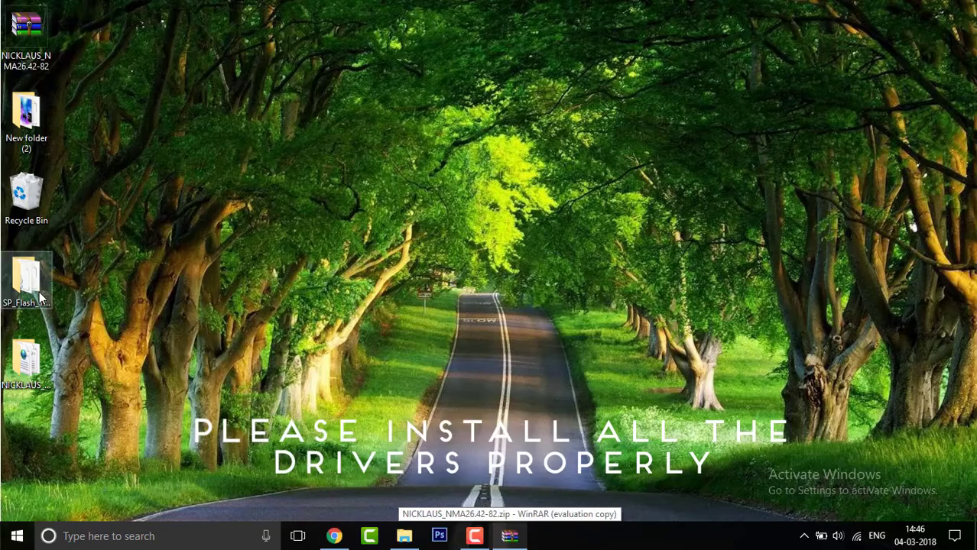
- Open the SP_Flash_Tool_5.1628_M2 folder and select the flash_tool application
double_click(26, 279)
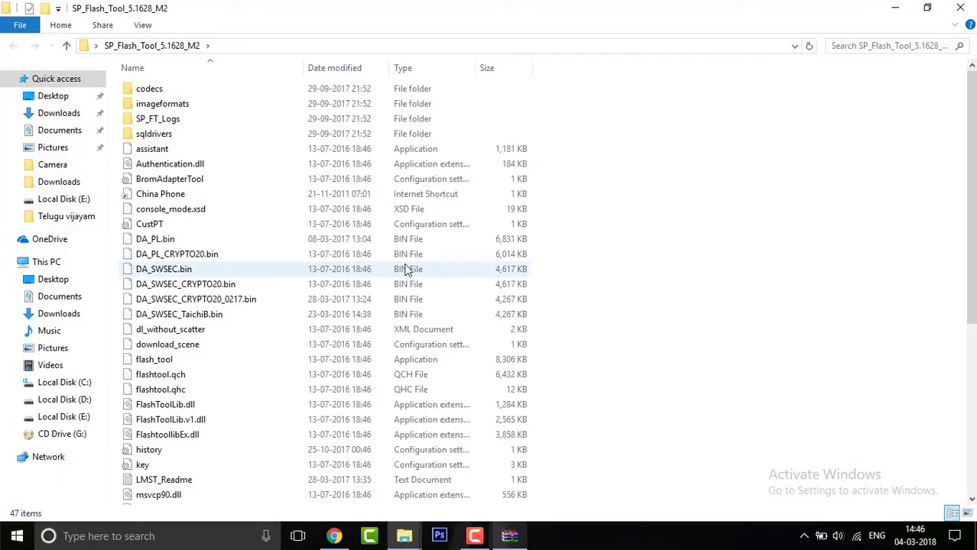
scroll(down, 3)
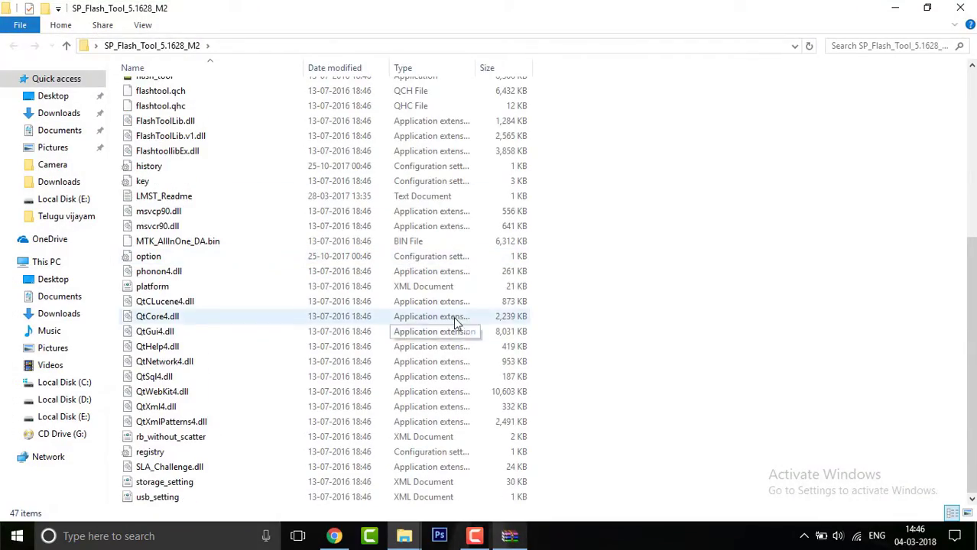
click(154, 295)
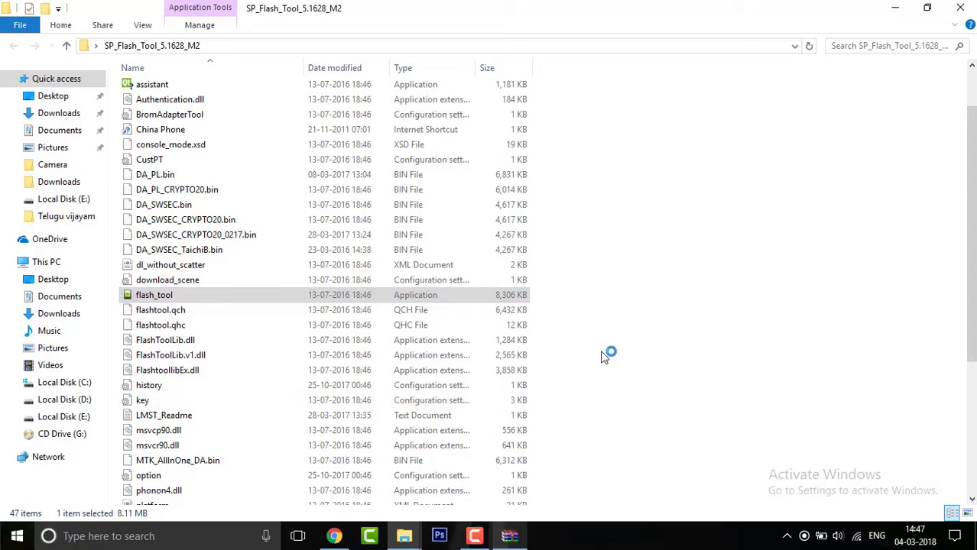
- Launch flash_tool, dismiss the missing scatter warning, and open the scatter-loading file browser
double_click(153, 294)
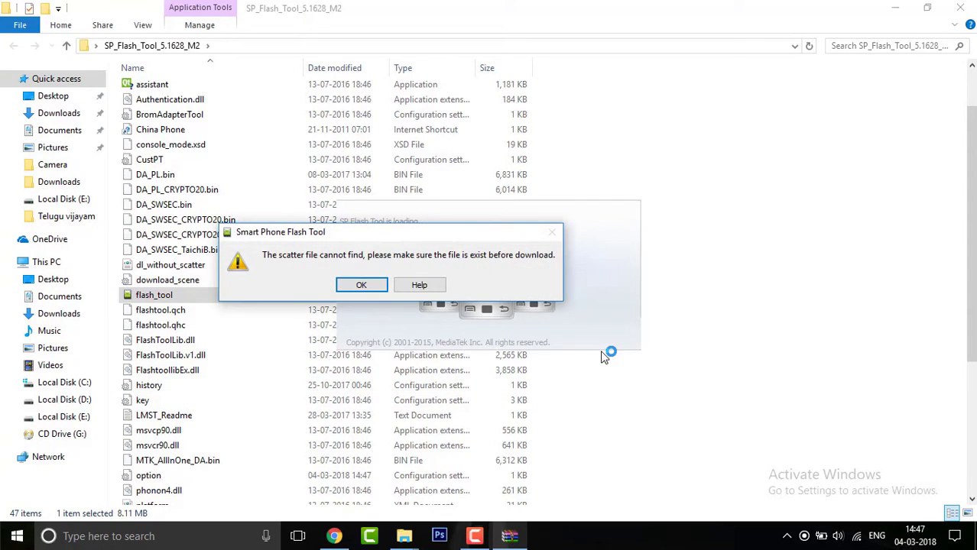
click(361, 284)
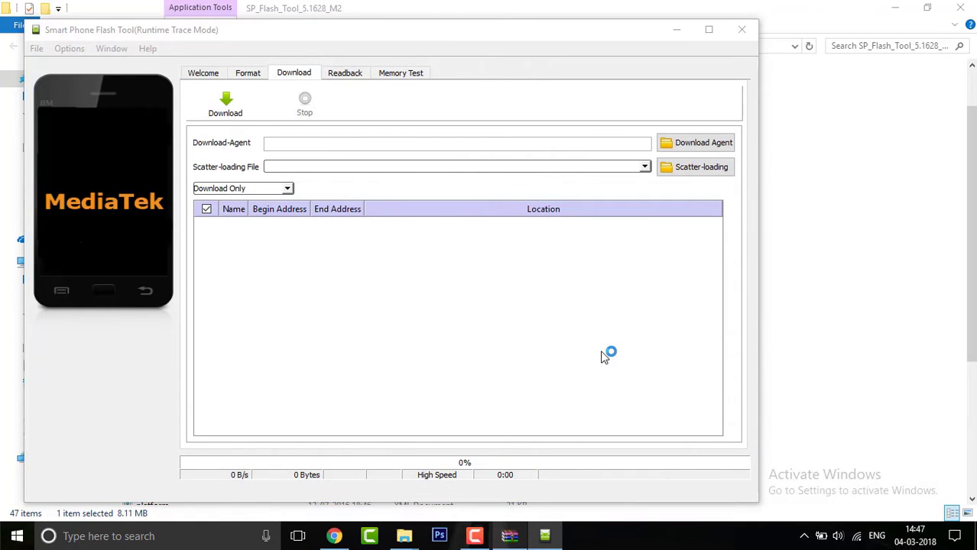
click(694, 167)
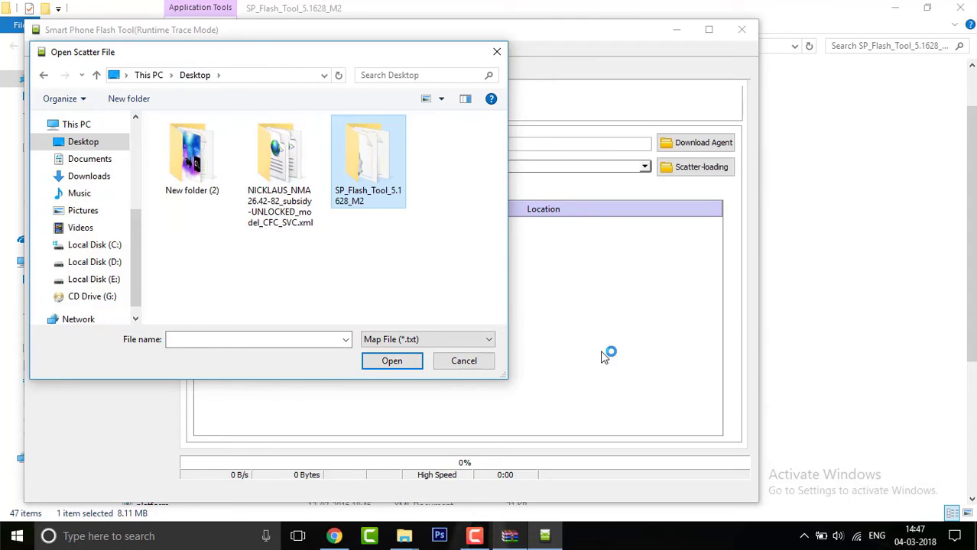
- Load MT6737M_Android_scatter from the NICKLAUS folder as the scatter file
double_click(280, 153)
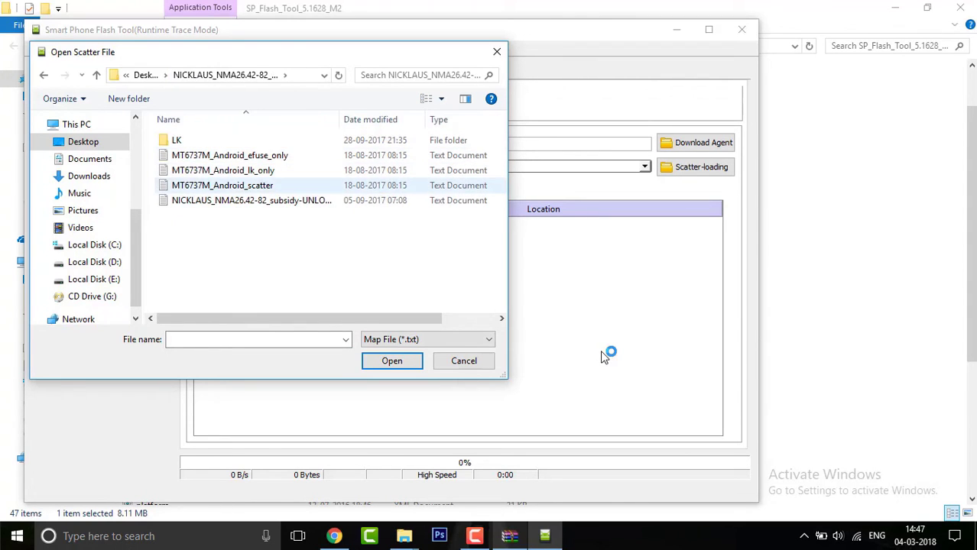
click(222, 185)
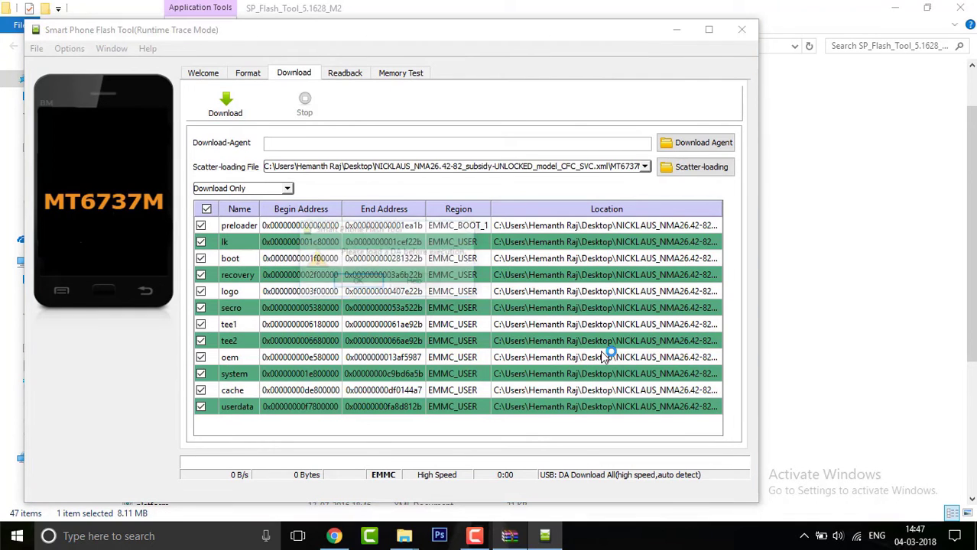
- Attempt the download, dismiss the 'Please load a DA' warning, and open the Download Agent browser
click(225, 103)
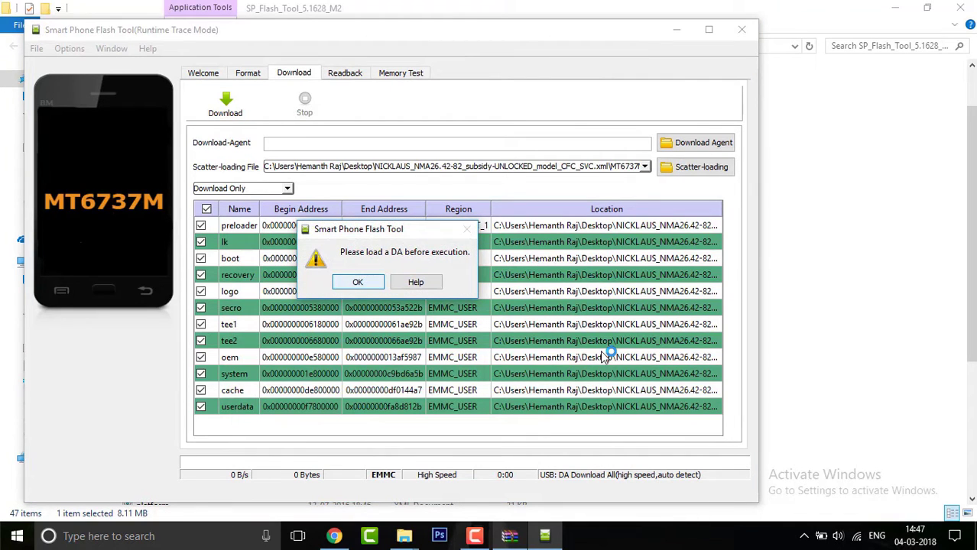
click(357, 282)
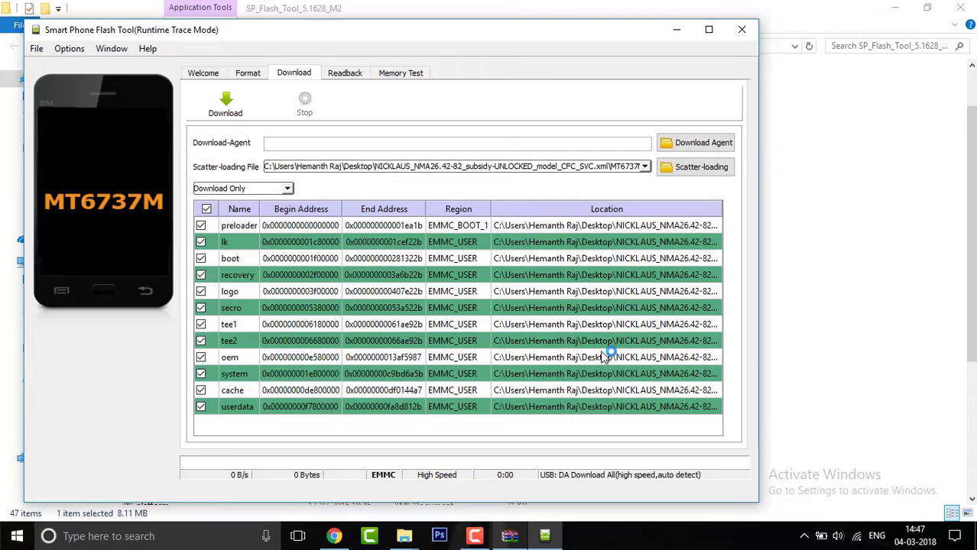
click(694, 167)
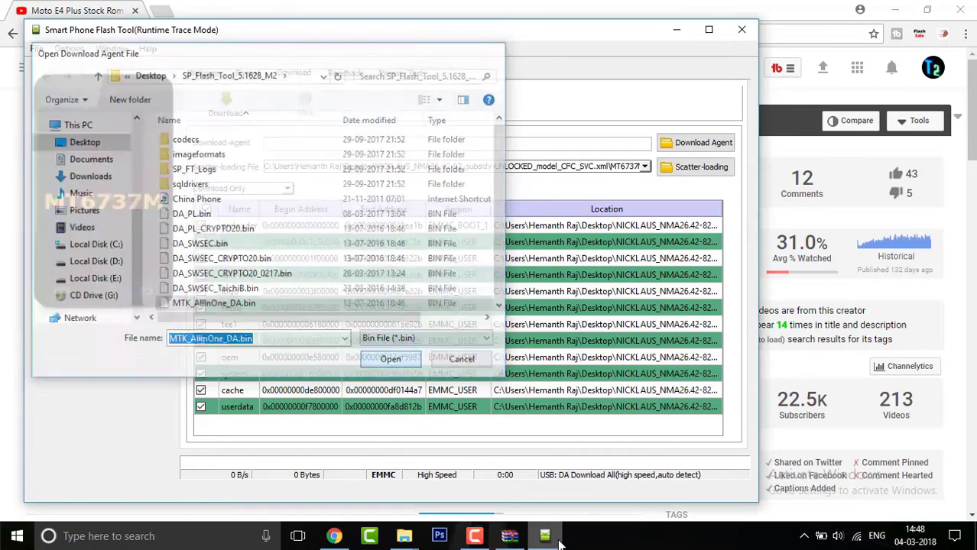
- Load MTK_AllInOne_DA.bin as the download agent and start the download
click(390, 358)
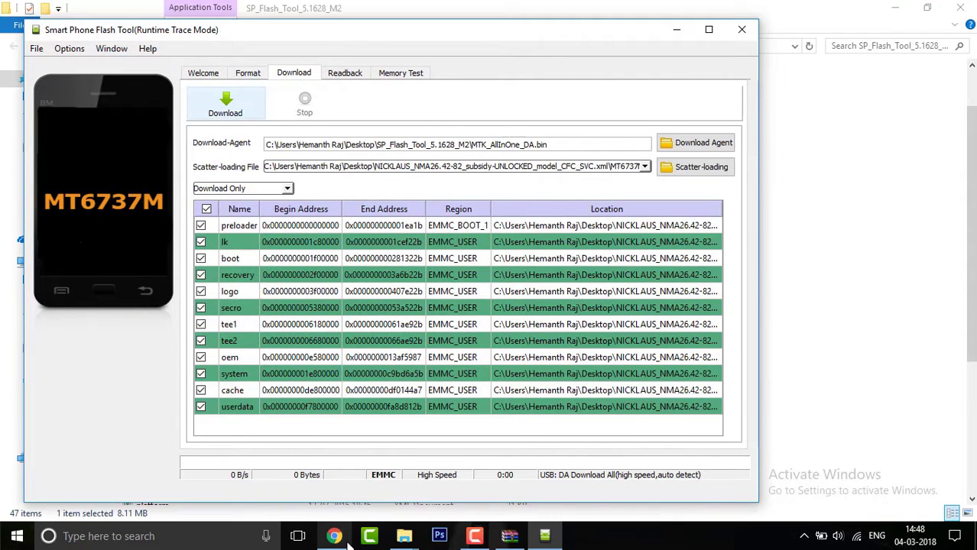
click(226, 104)
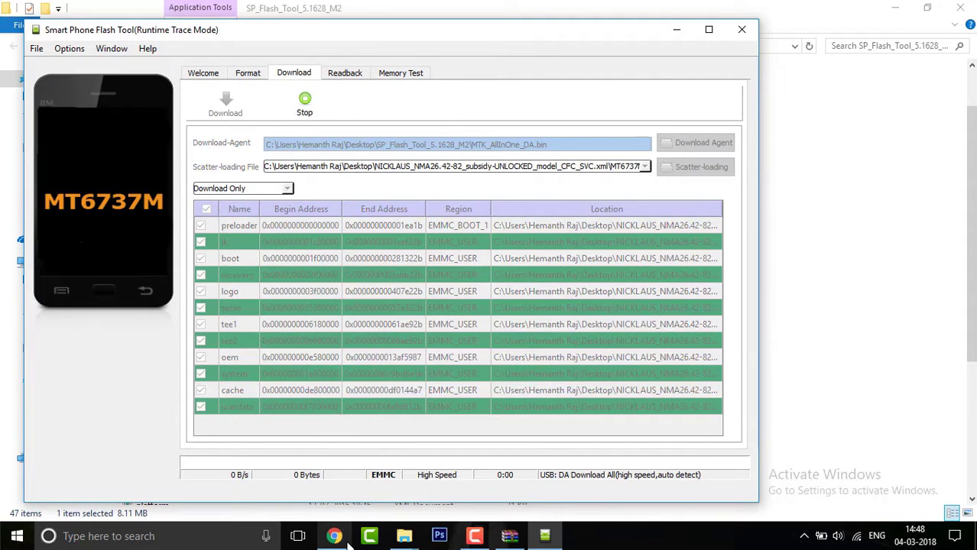